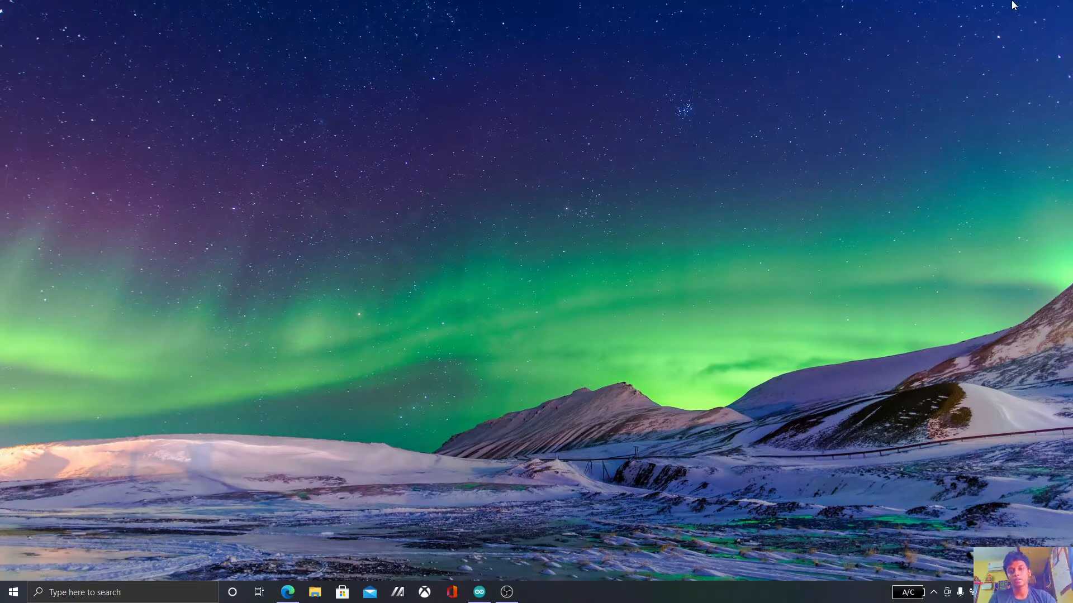
# - Load the ArduinoISP example sketch and upload it to the Arduino Uno
pyautogui.click(480, 592)
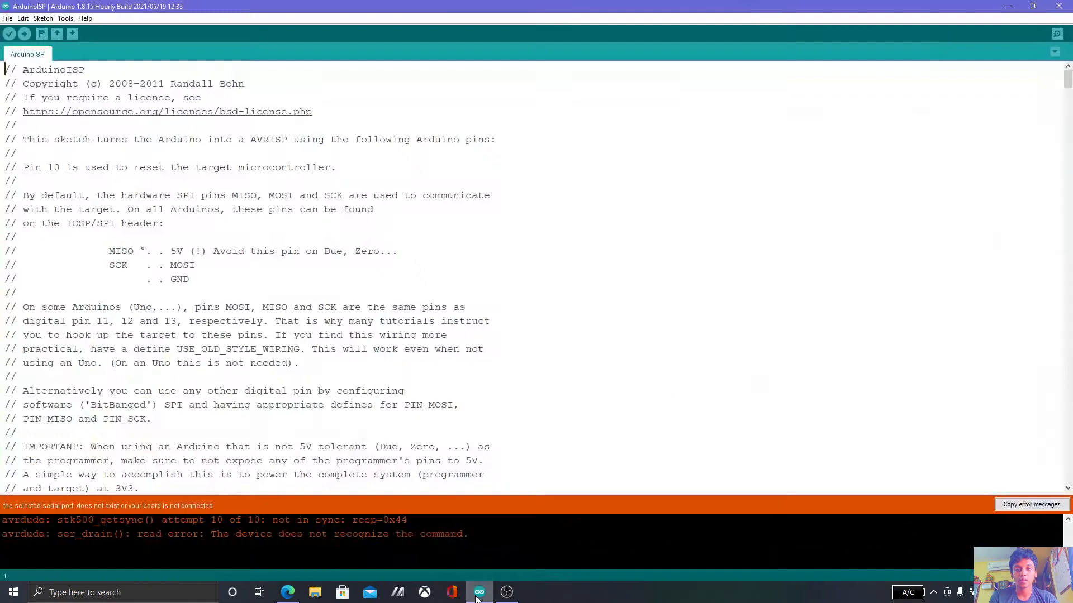
pyautogui.moveTo(9, 35)
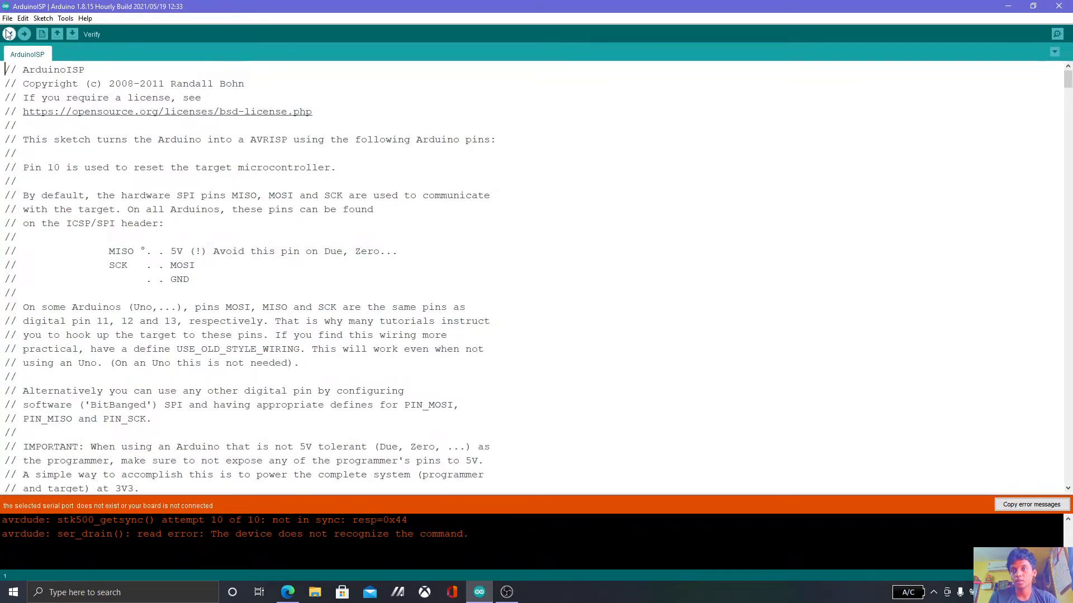
pyautogui.click(8, 18)
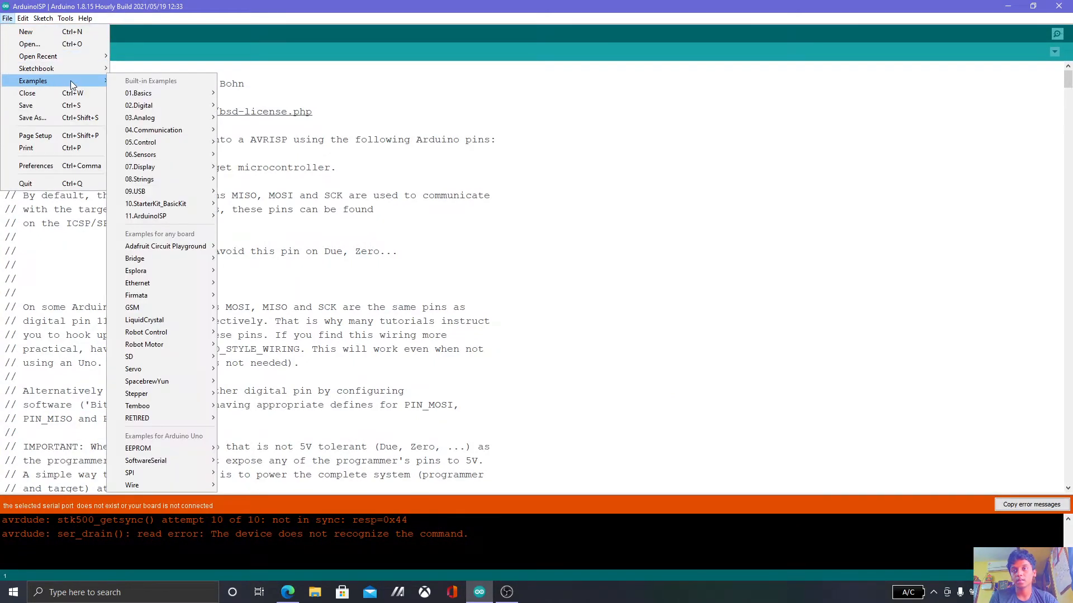
pyautogui.moveTo(164, 179)
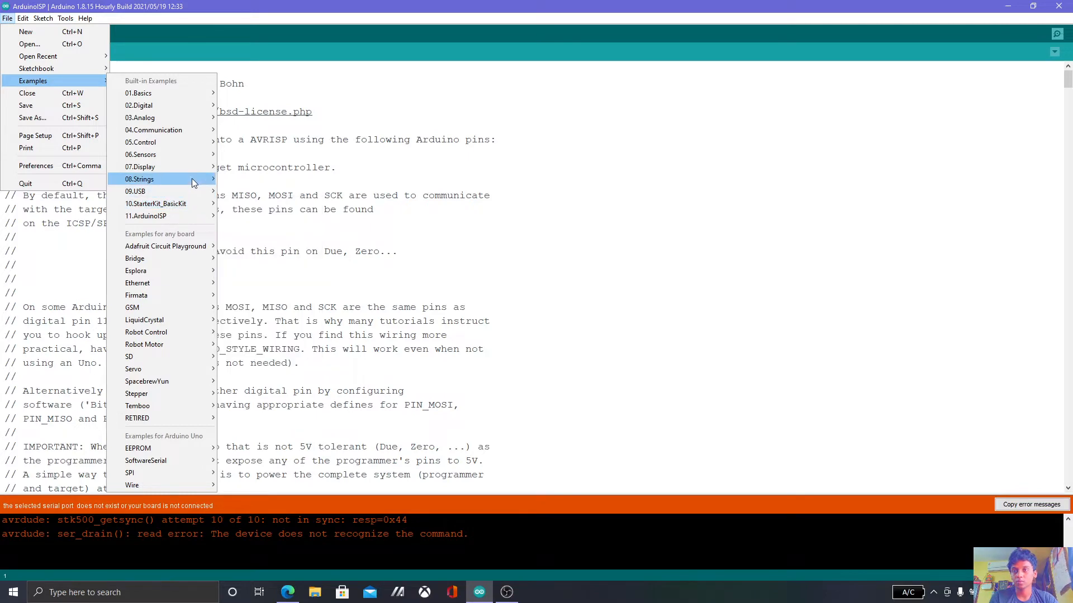
pyautogui.moveTo(146, 215)
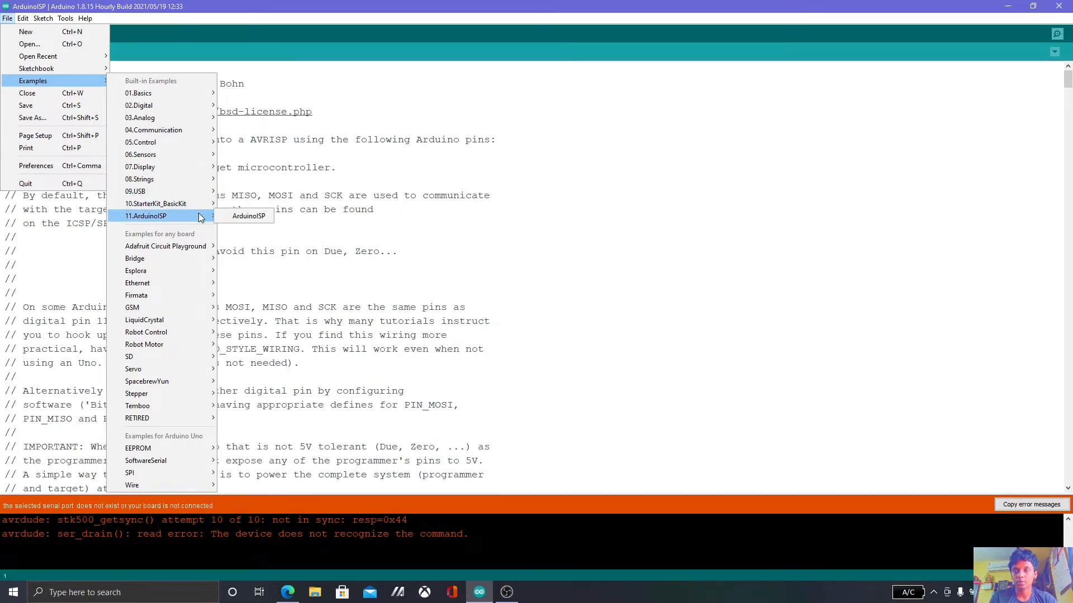
pyautogui.click(248, 216)
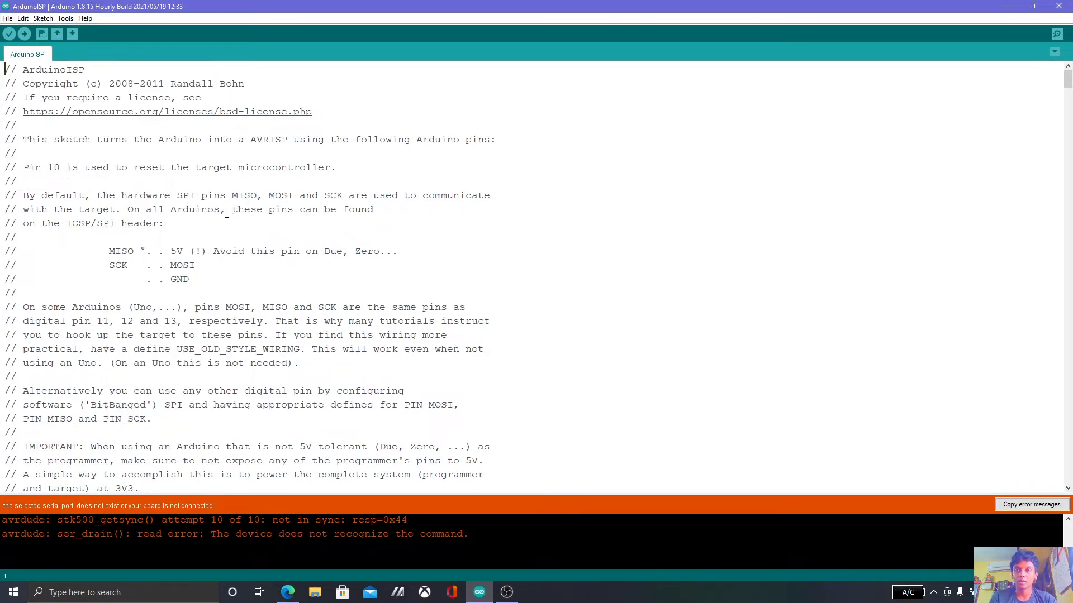
pyautogui.click(25, 34)
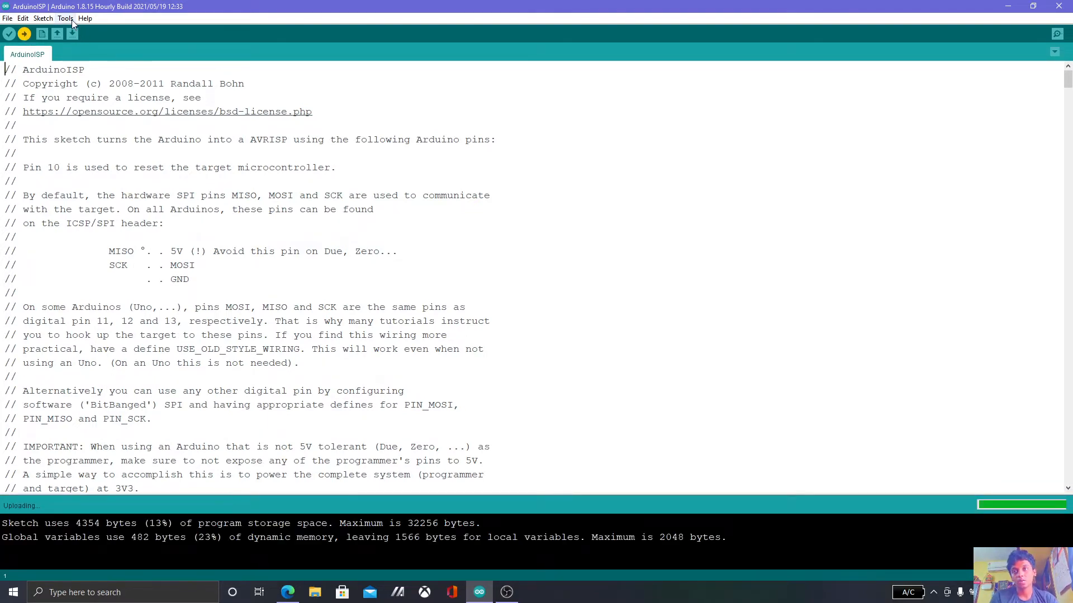
# - Confirm COM5 remains the selected port under Tools
pyautogui.click(65, 18)
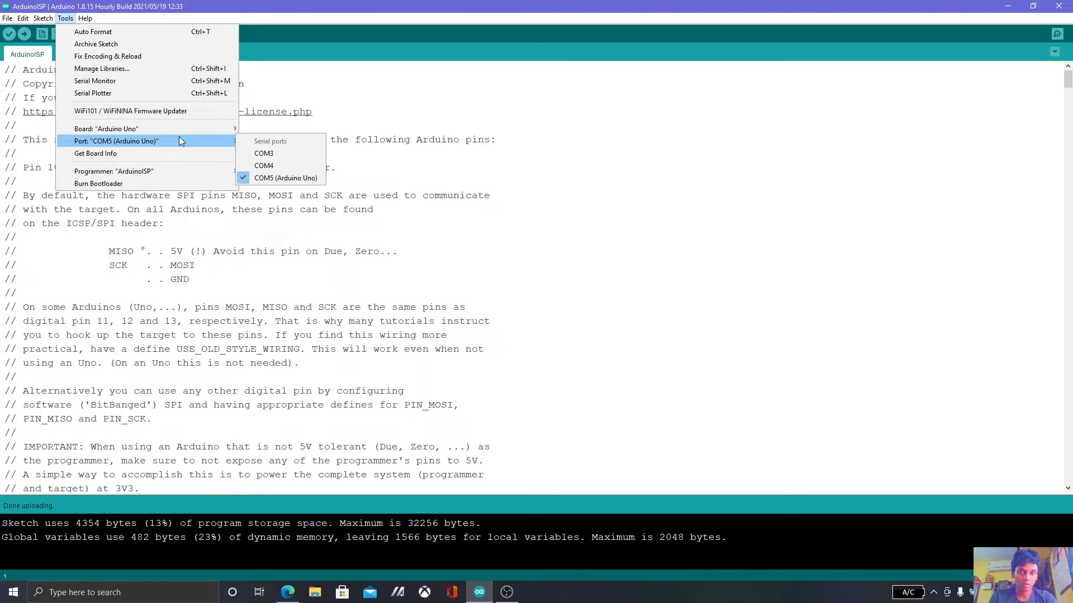
pyautogui.click(286, 178)
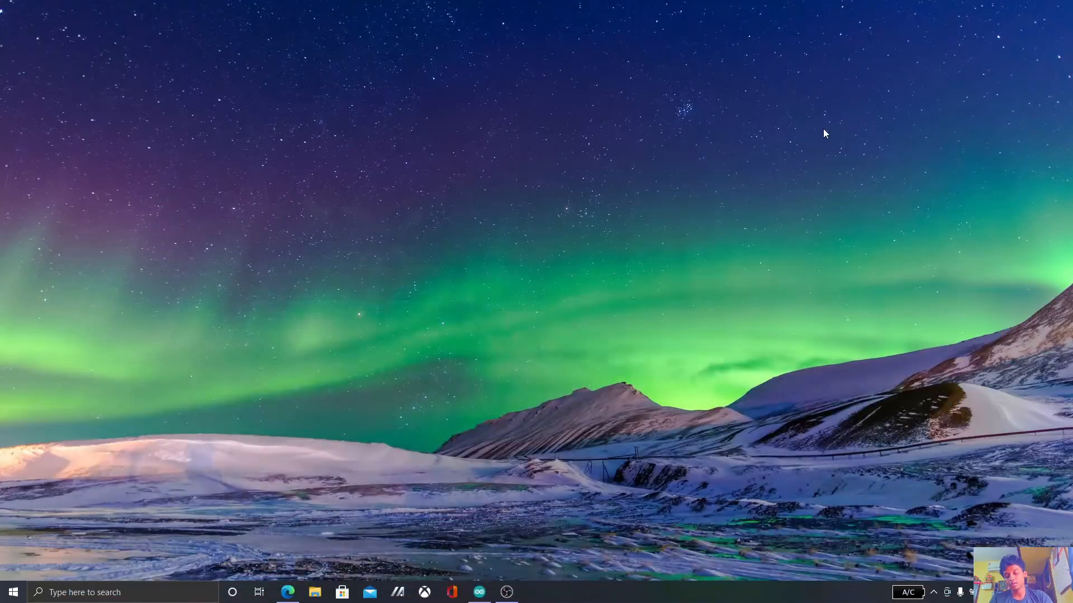
# - Launch File Explorer from the taskbar, landing on Quick access
pyautogui.click(315, 596)
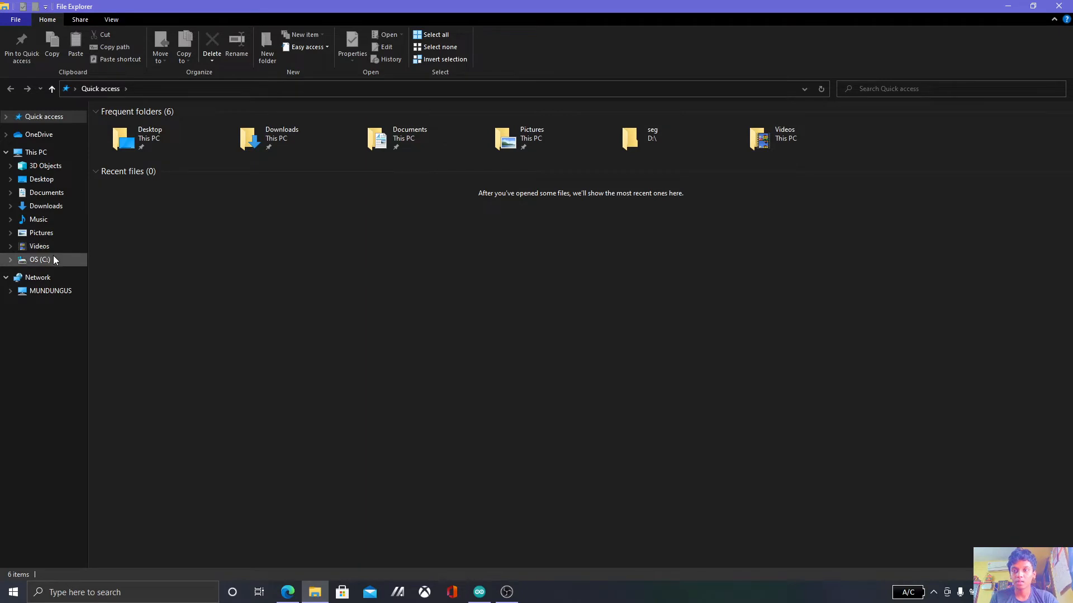
# - Navigate to C:\WinAVR-20100110\bin
pyautogui.click(39, 260)
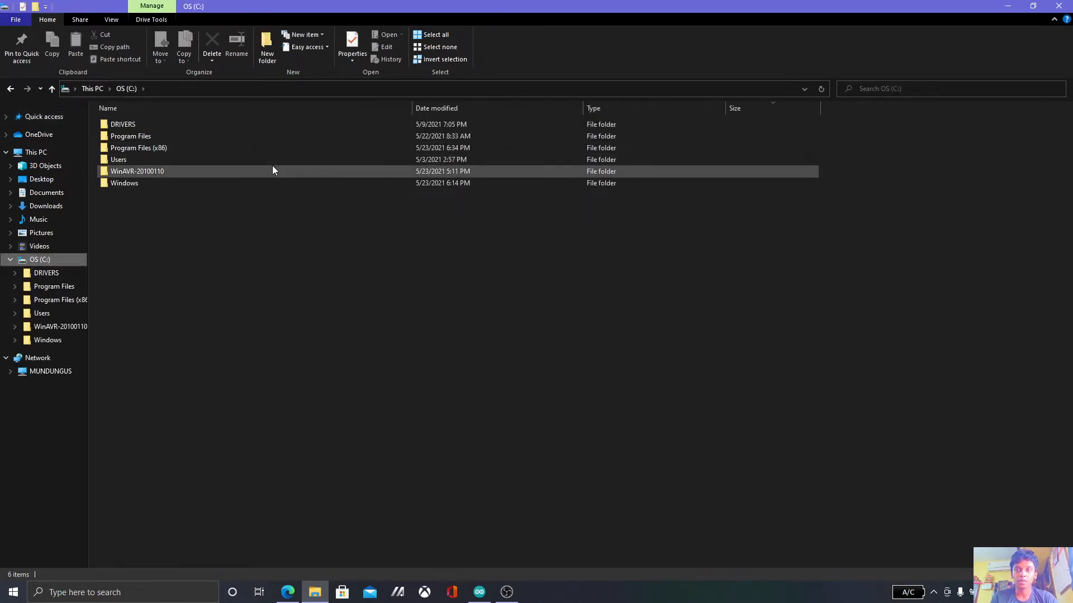
pyautogui.doubleClick(136, 171)
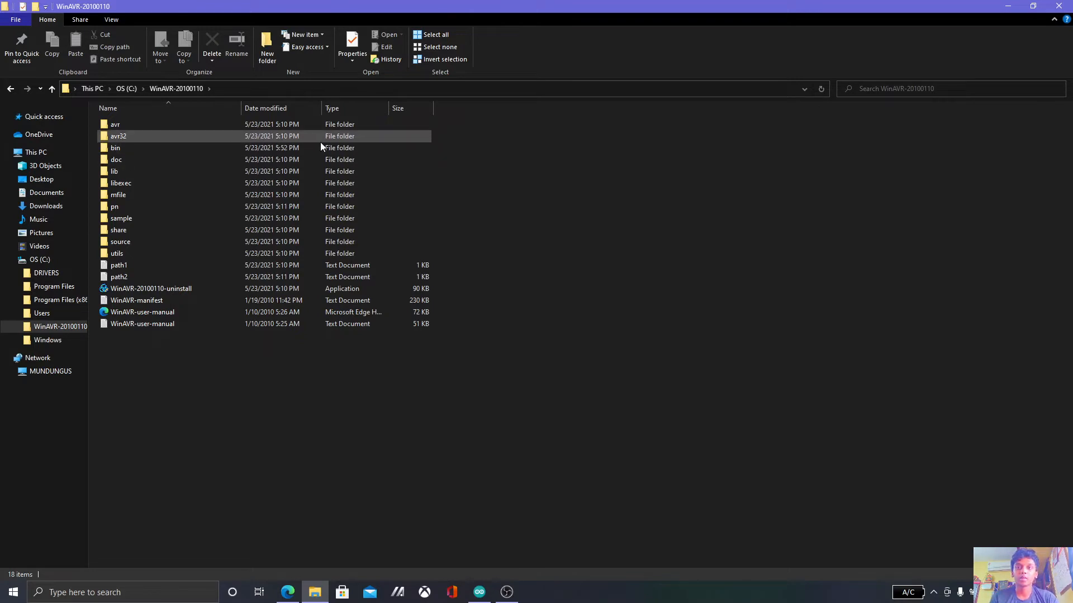
pyautogui.doubleClick(115, 148)
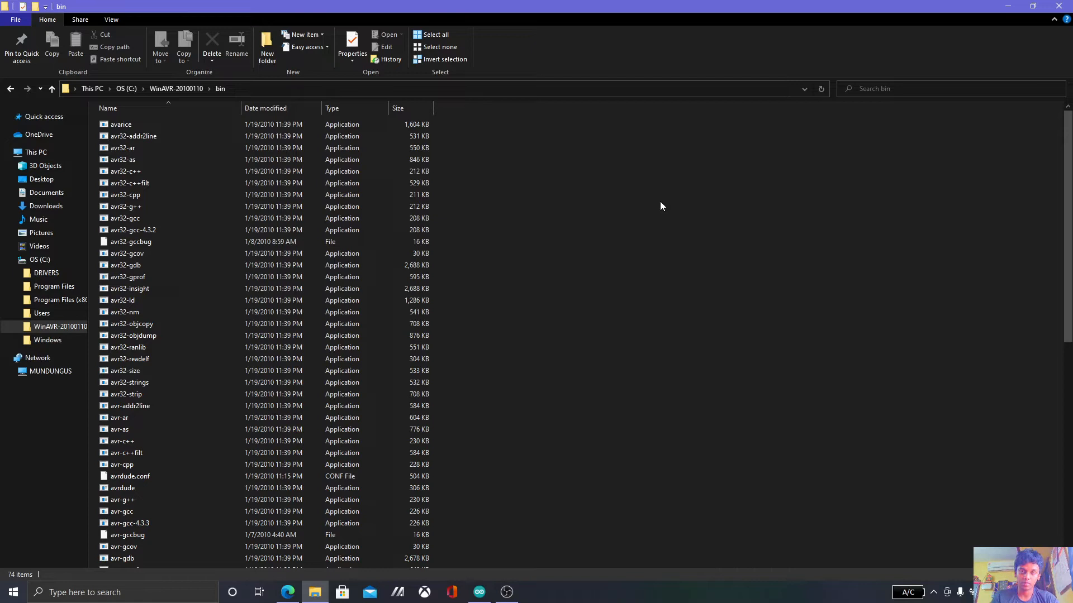
# - Start a PowerShell window inside the bin folder via the context menu
pyautogui.rightClick(660, 205)
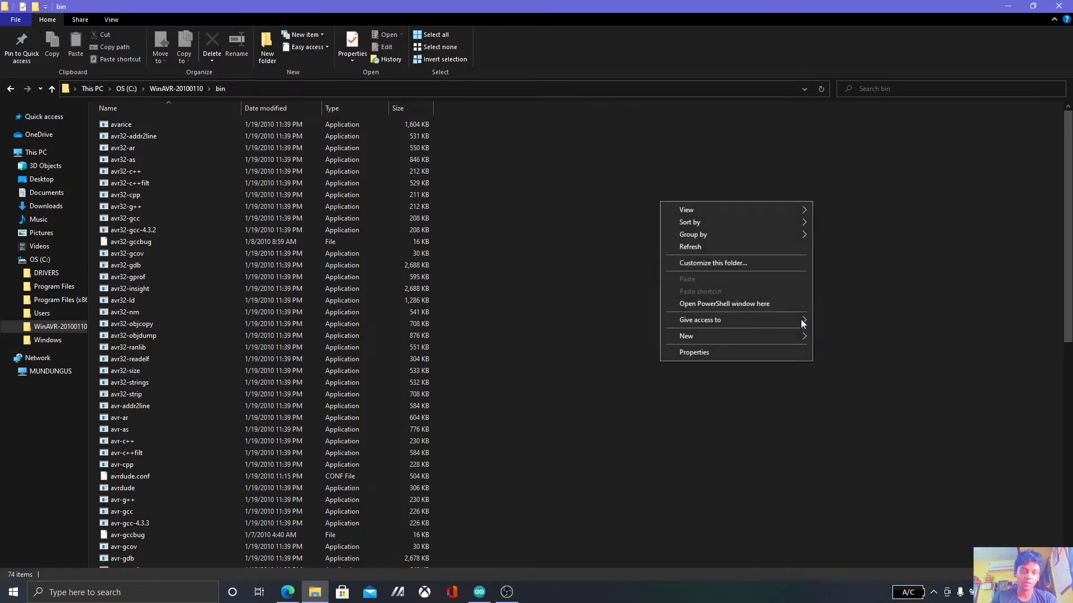
pyautogui.moveTo(725, 304)
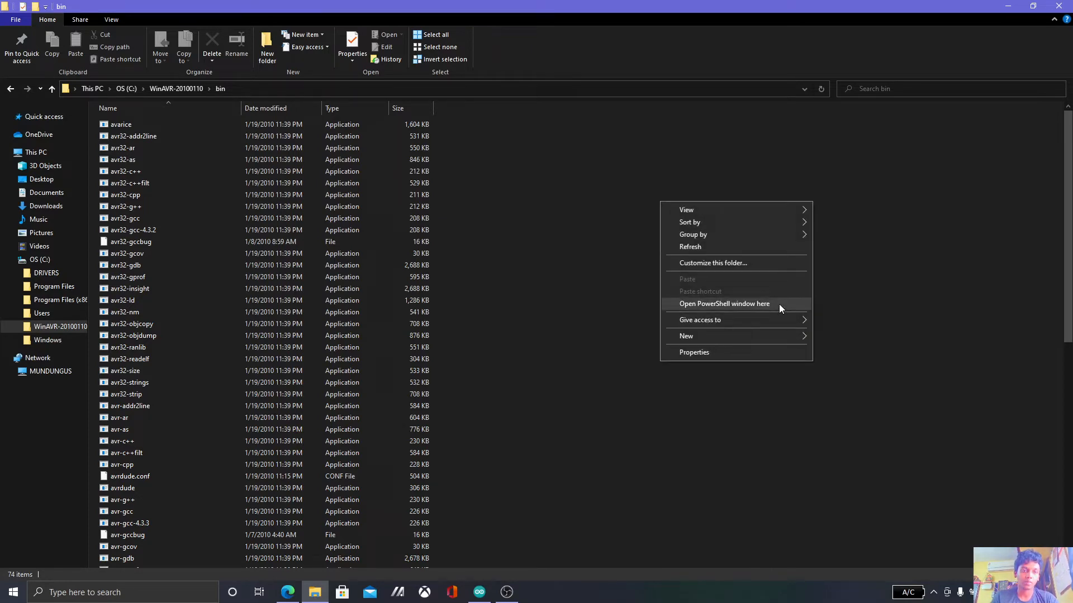
pyautogui.click(724, 304)
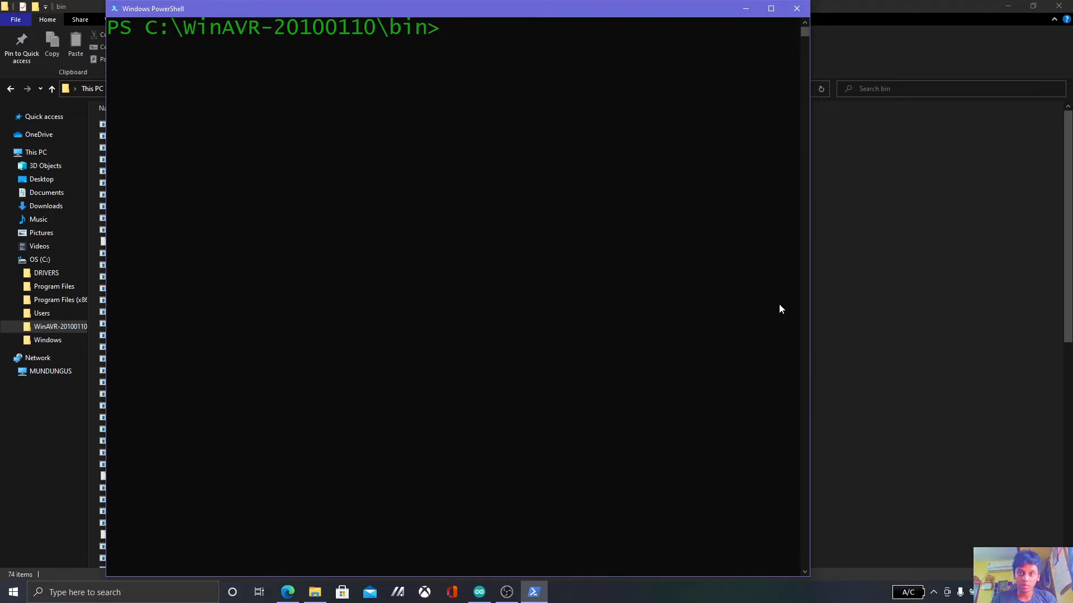
# - Run avrdude on COM5 at 19200 baud to write t85_default.hex and hfuse 0xdd to the ATtiny85
pyautogui.write('avrdude -C avrdude.conf -v -P COM5 -b 19200 -c avrisp -p attiny85 -Uflash:w:t85_default.hex:i -U hfuse:w:0xdd:m')
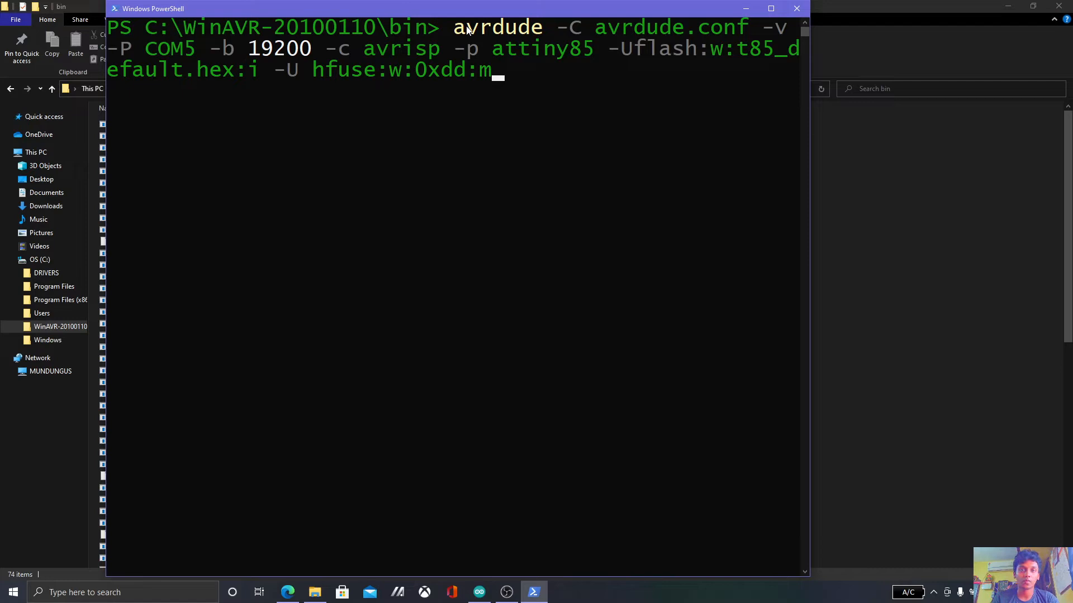
pyautogui.moveTo(486, 32)
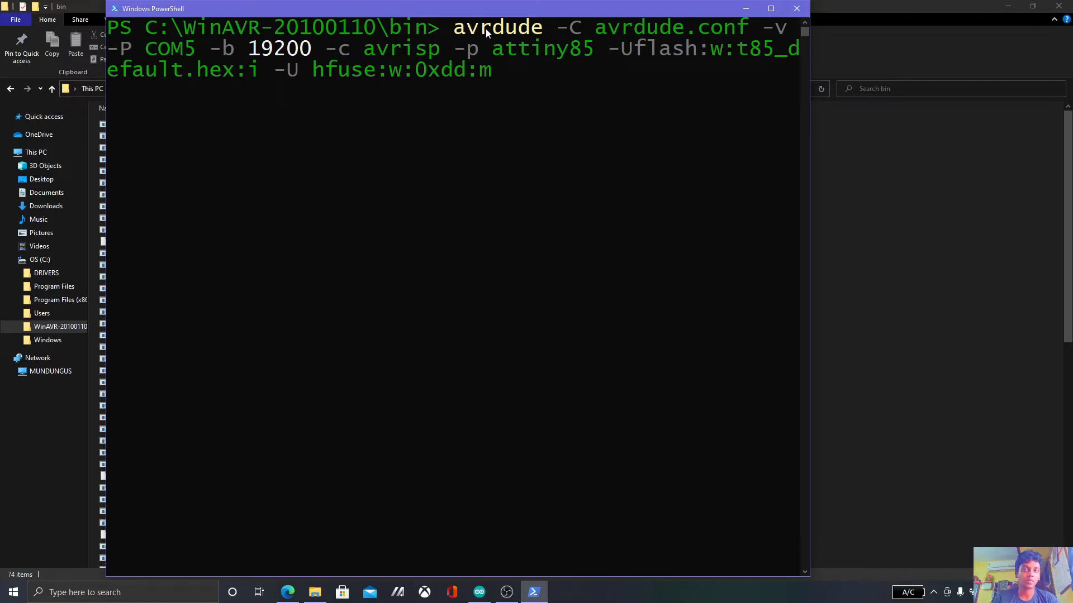
pyautogui.moveTo(617, 19)
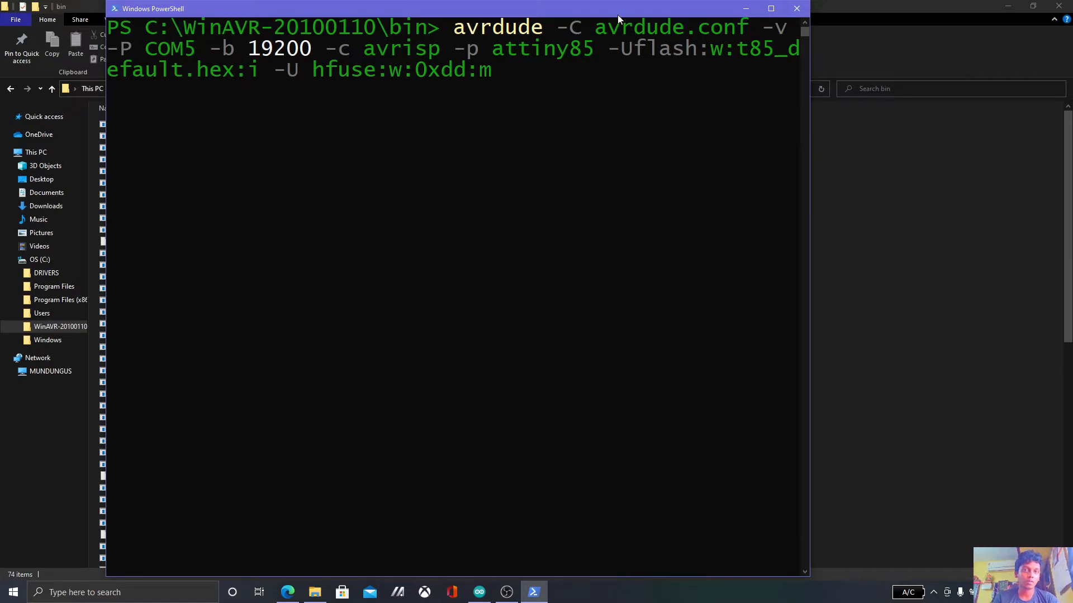
pyautogui.moveTo(767, 58)
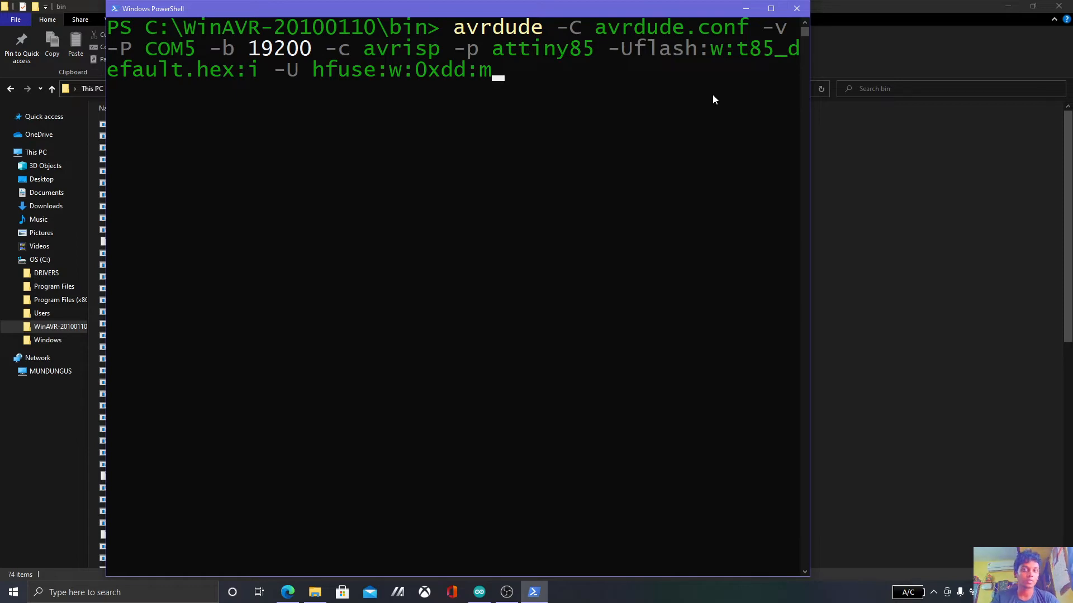
pyautogui.moveTo(551, 55)
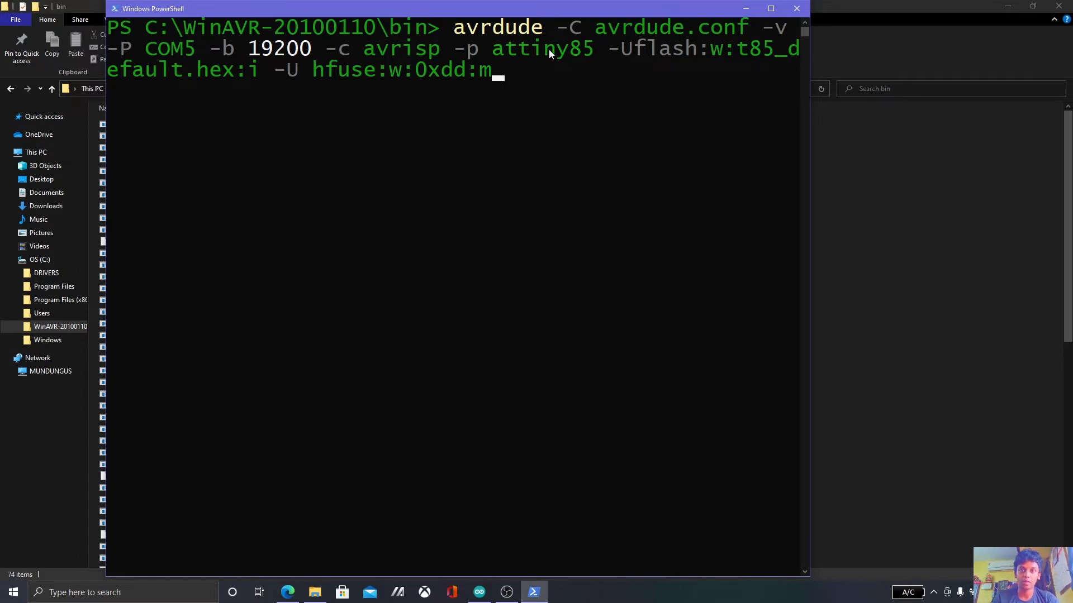
pyautogui.moveTo(183, 63)
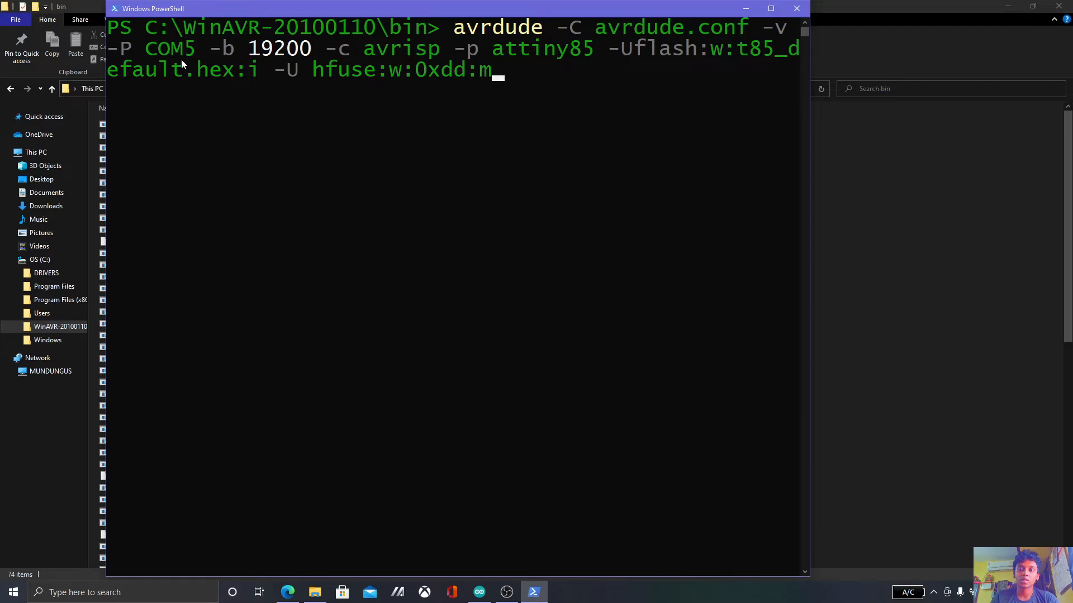
pyautogui.moveTo(458, 169)
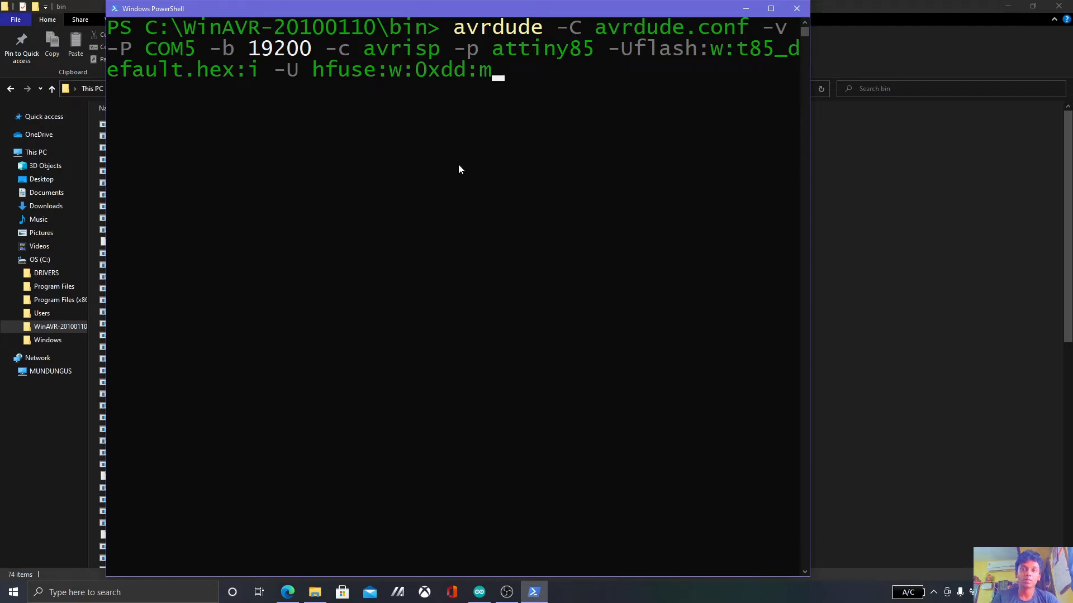
pyautogui.moveTo(327, 92)
pyautogui.write('`')
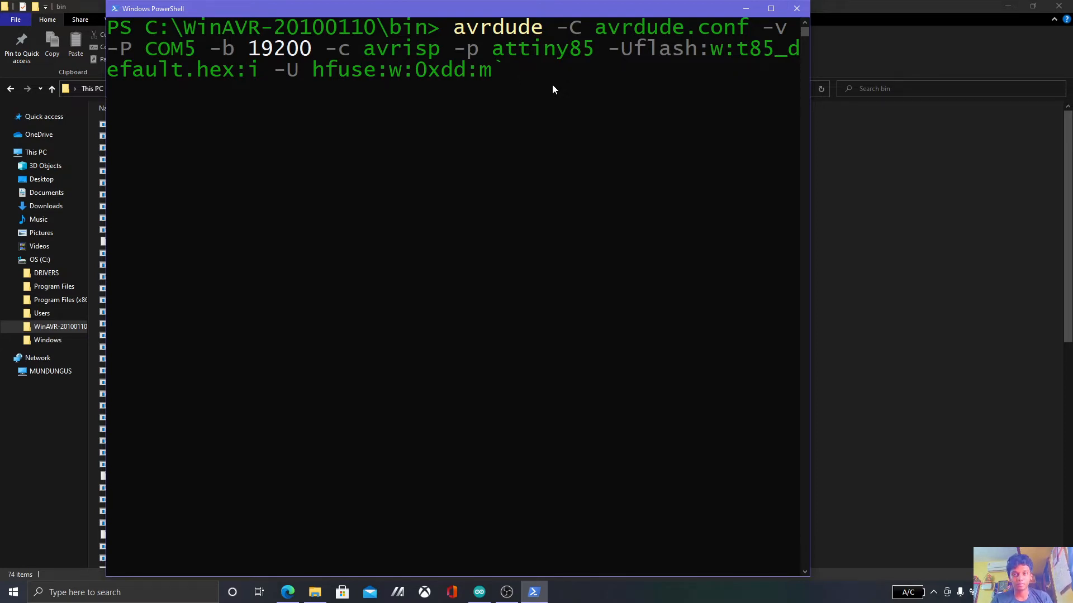
pyautogui.press('Enter')
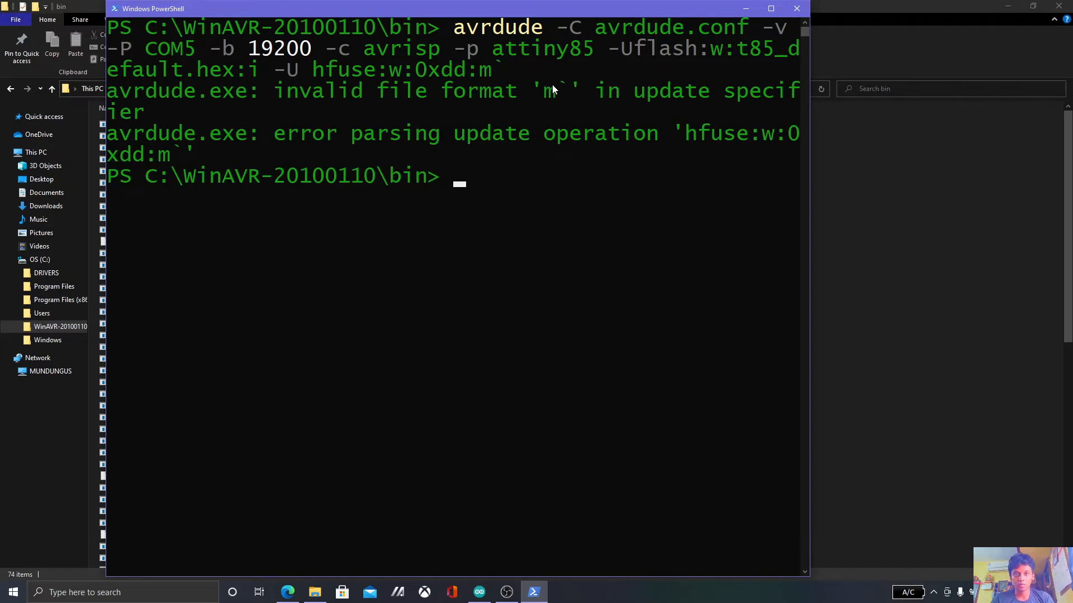
pyautogui.moveTo(557, 190)
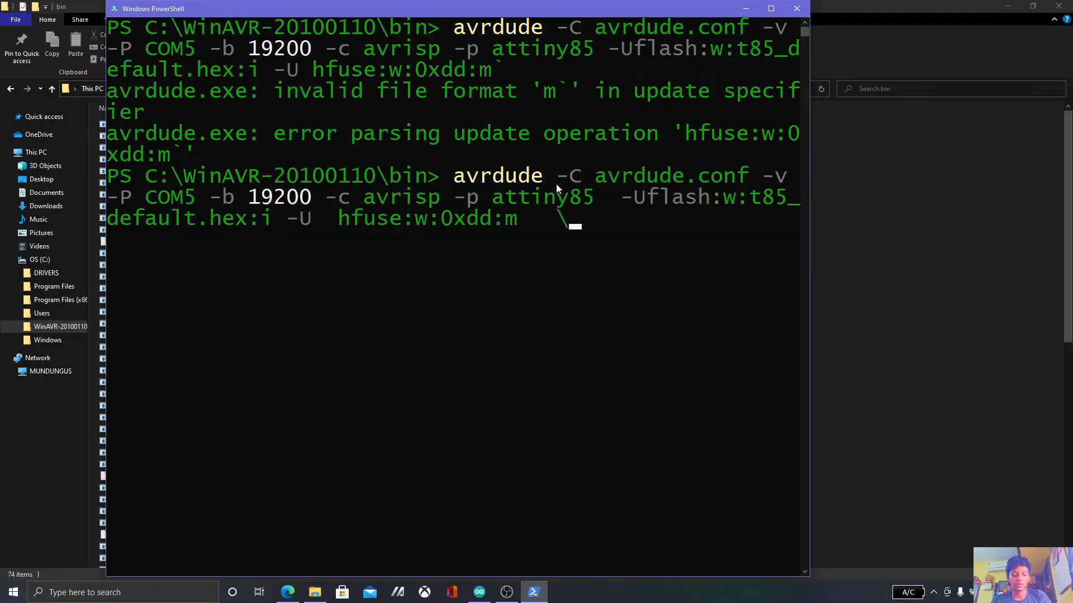
# - Execute the corrected avrdude command, writing and verifying hfuse 0xDD with Fuses OK
pyautogui.press('enter')
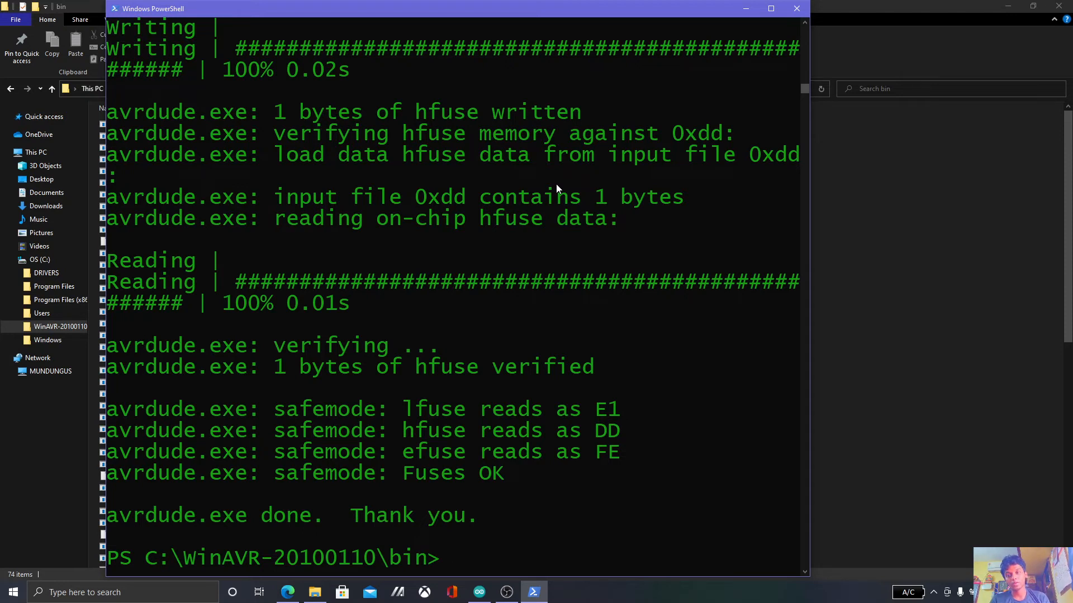
pyautogui.moveTo(1006, 407)
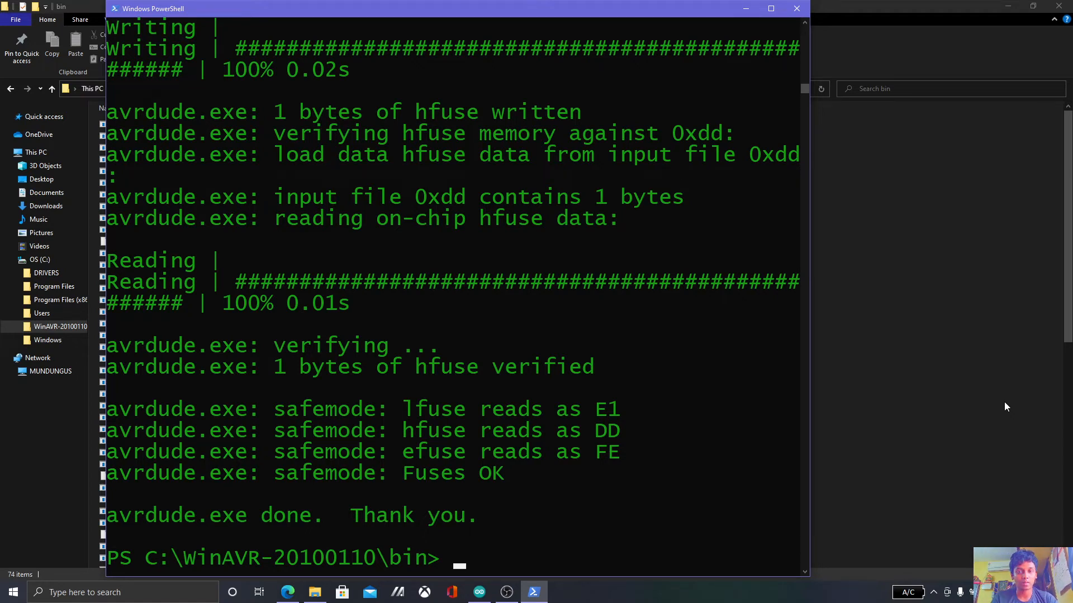
pyautogui.moveTo(845, 71)
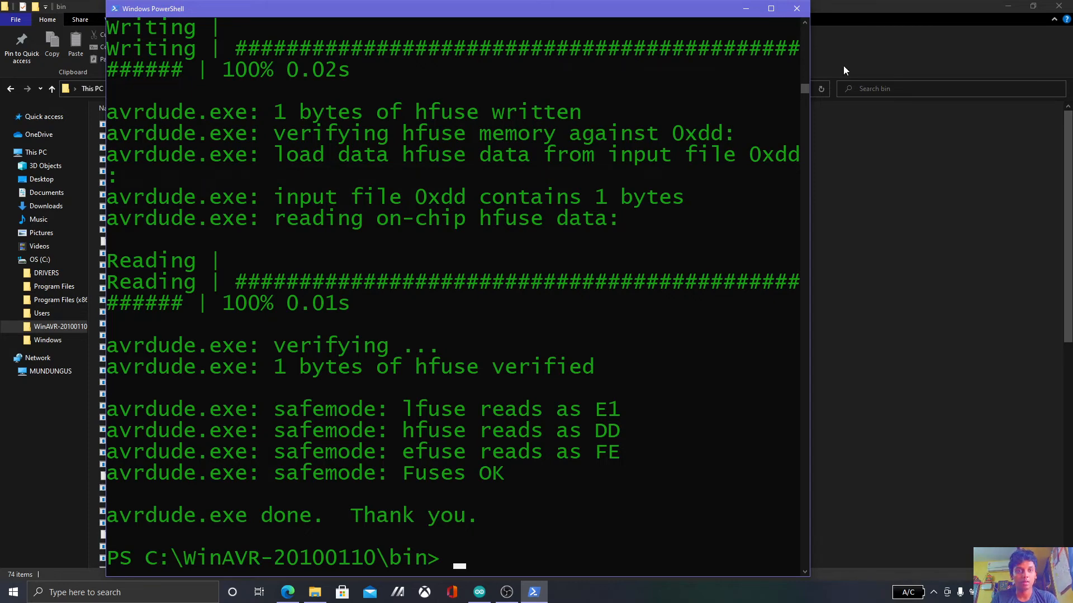
# - Bring Arduino IDE forward and load the DigisparkKeyboard Keyboard example
pyautogui.click(314, 592)
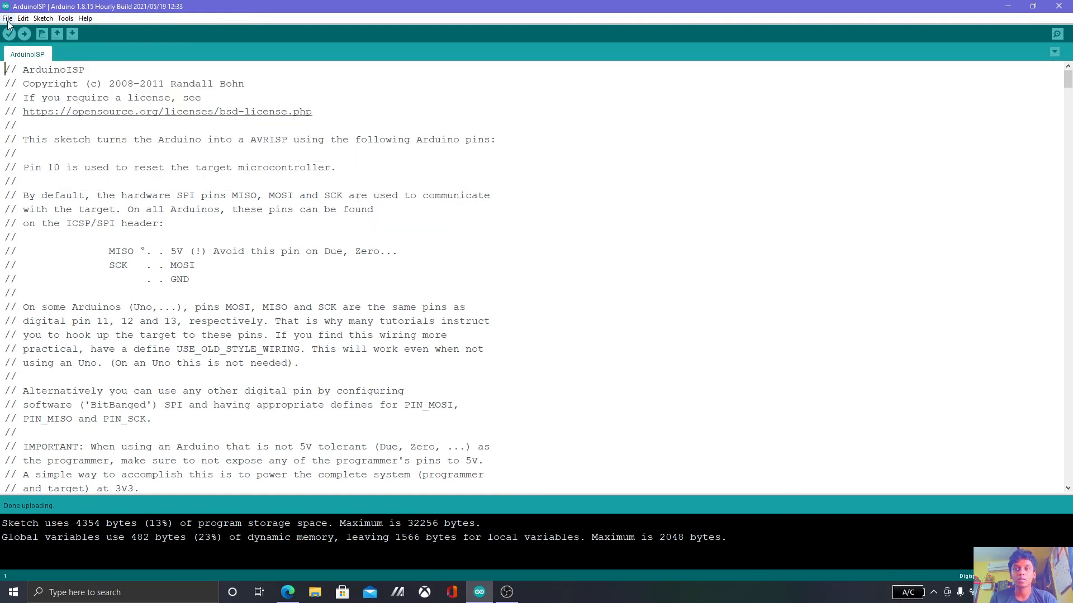
pyautogui.click(8, 18)
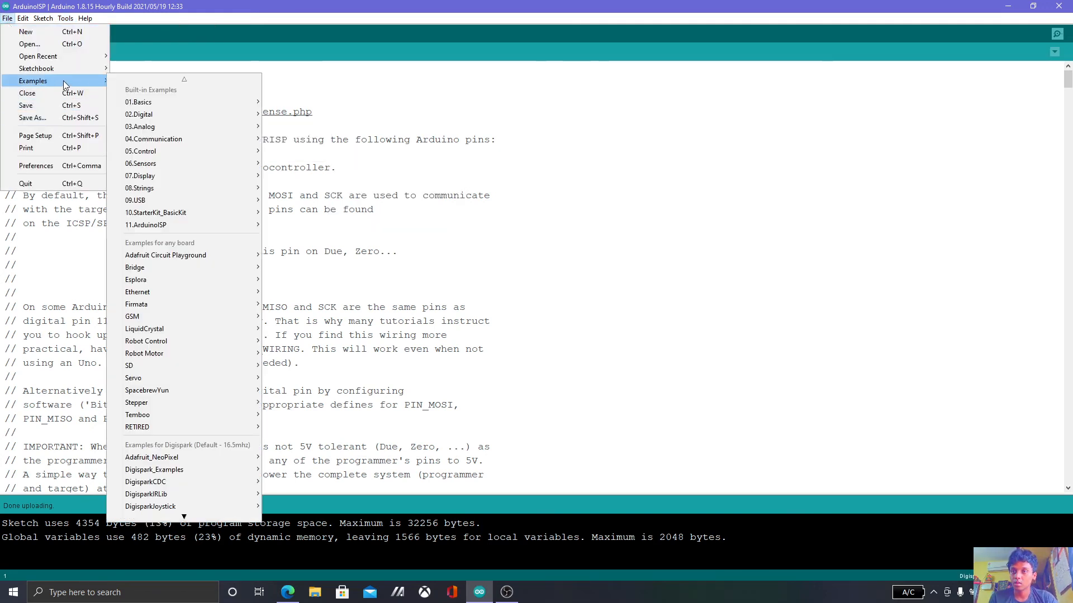
pyautogui.moveTo(214, 506)
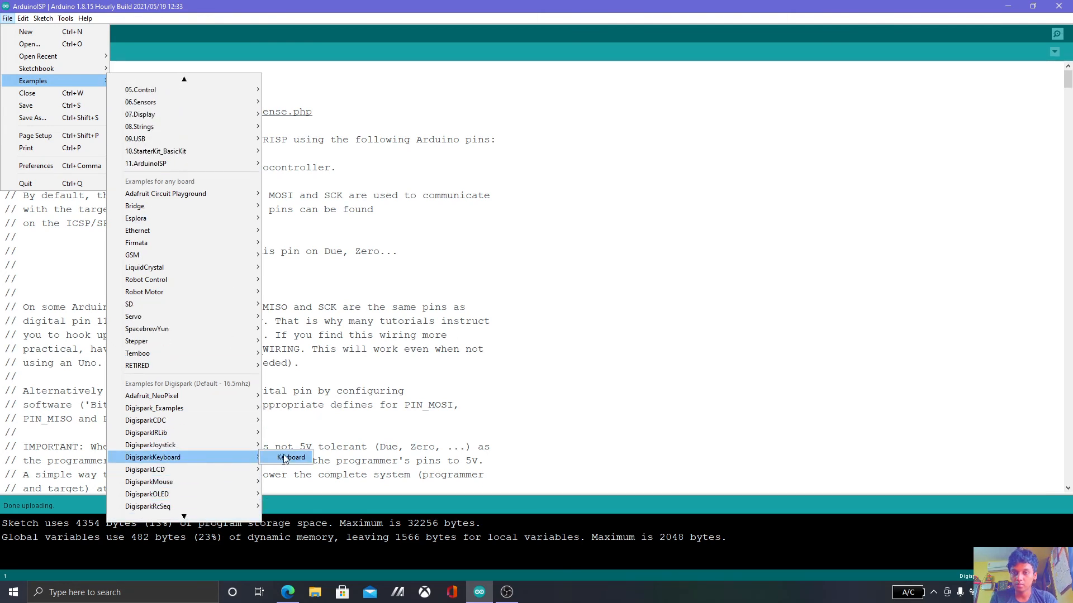
pyautogui.click(291, 457)
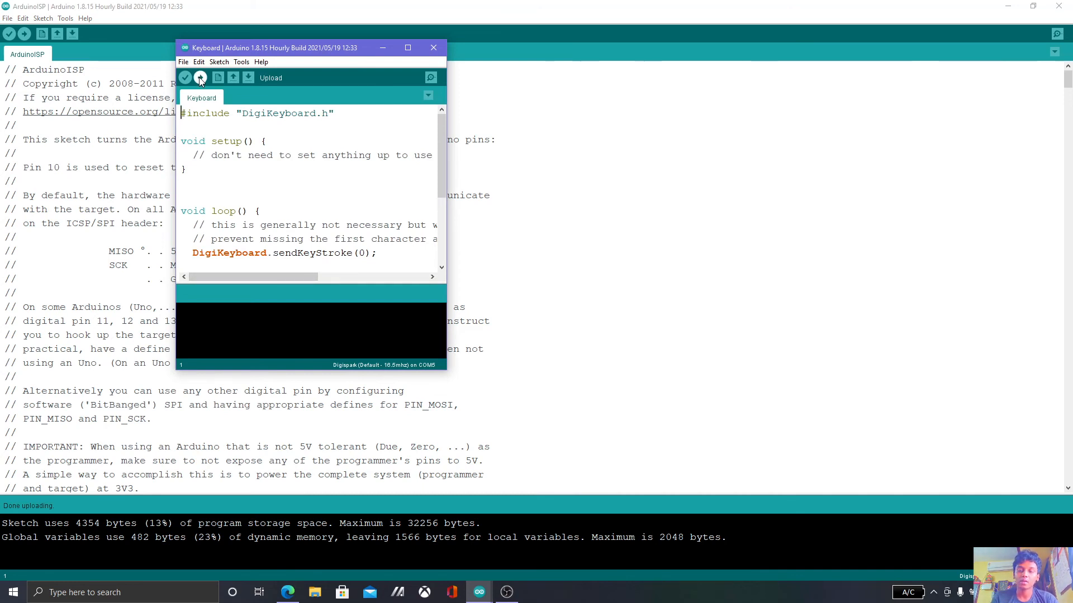
# - Upload the Keyboard sketch, maximizing the window and enlarging the console to watch the Digispark prompt
pyautogui.click(200, 77)
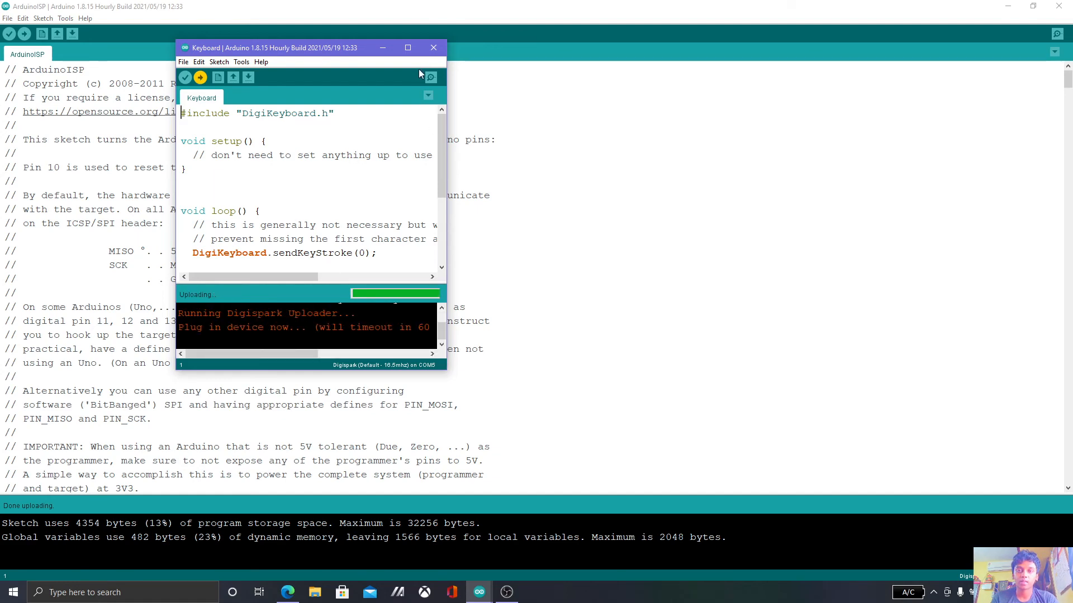
pyautogui.click(407, 47)
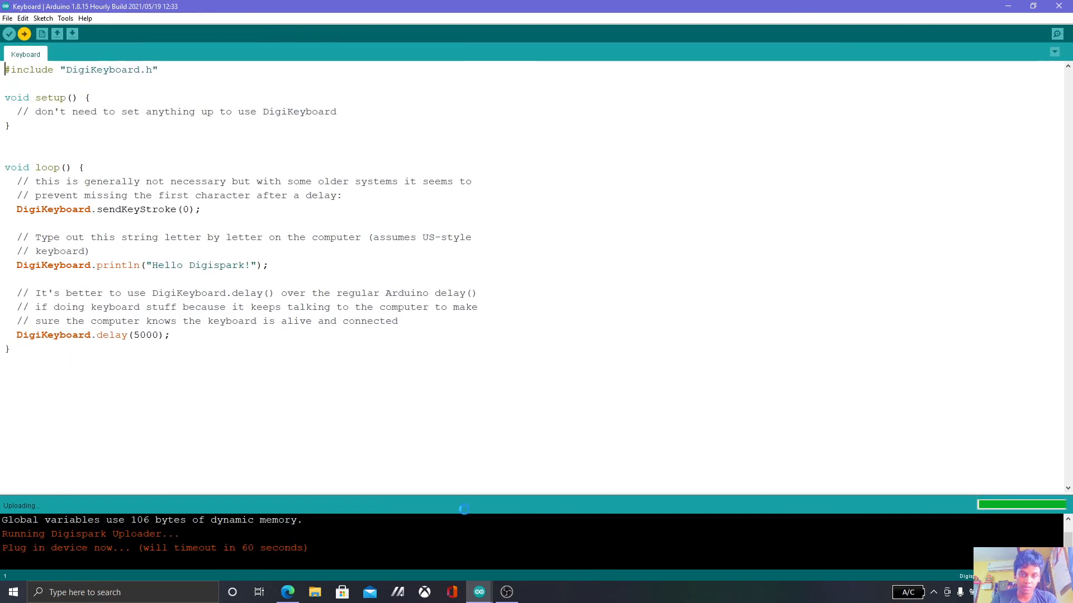
pyautogui.moveTo(449, 431)
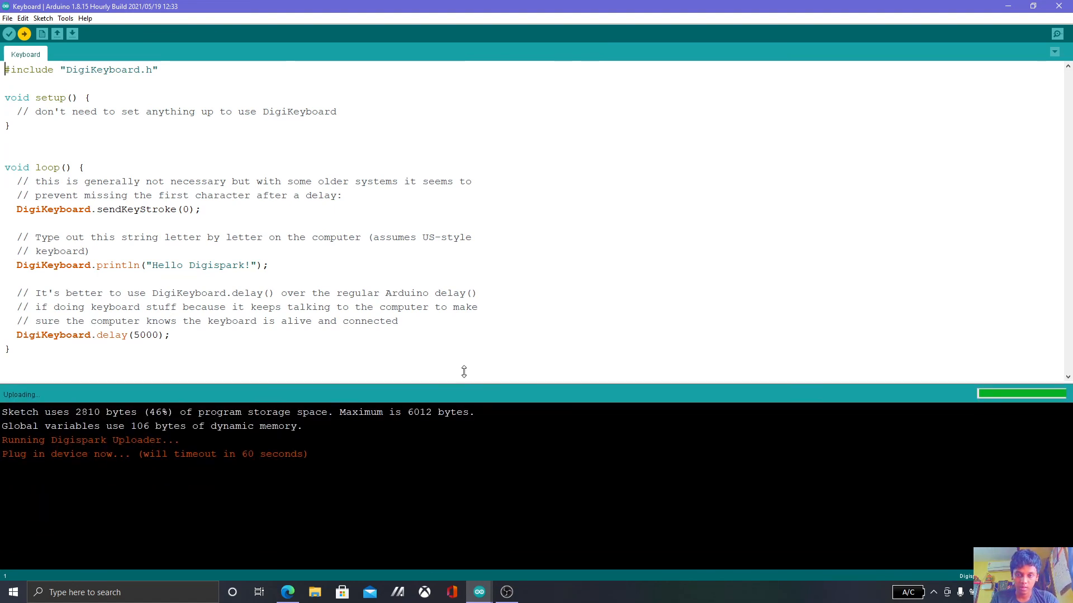
pyautogui.moveTo(464, 371); pyautogui.dragTo(464, 359)
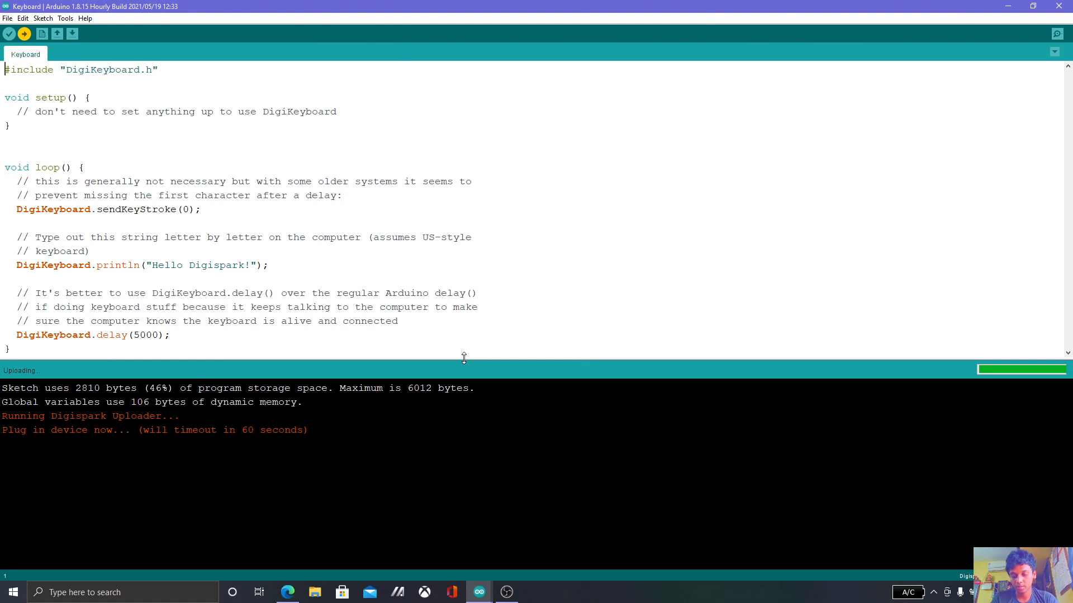